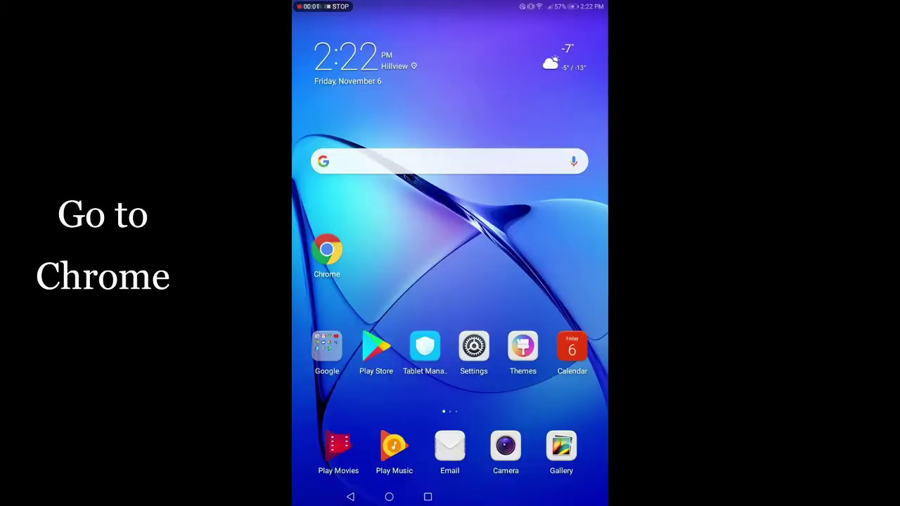
- Launch Chrome from the home screen and activate the address bar
click(327, 249)
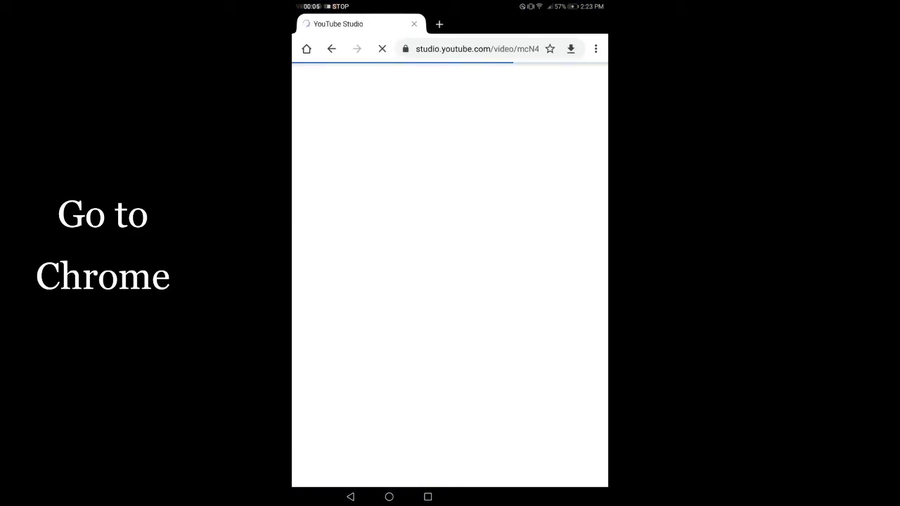
click(388, 496)
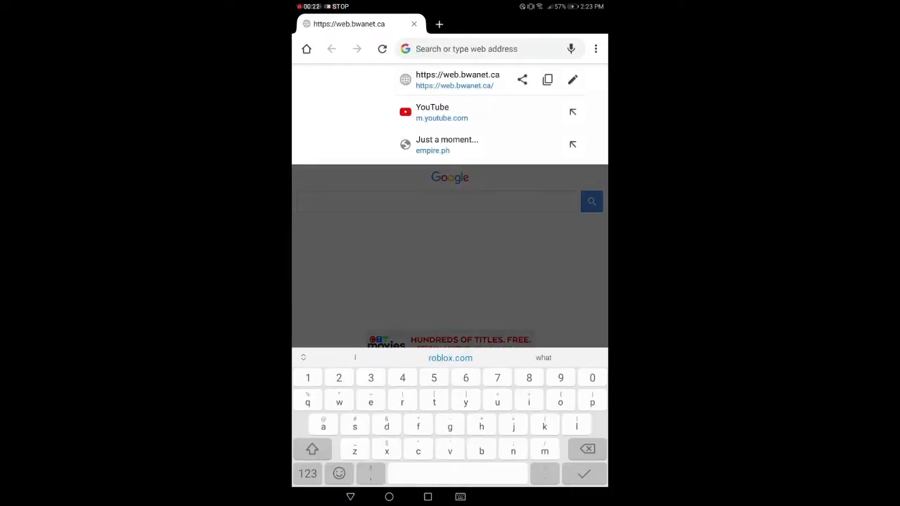
- Load YouTube from the address bar suggestions
click(442, 113)
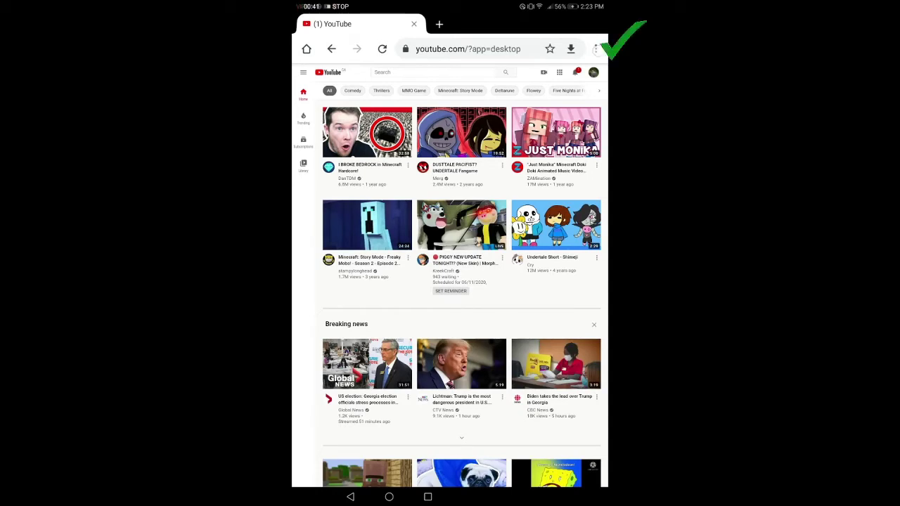
- Switch YouTube to the desktop site from Chrome's menu
click(597, 48)
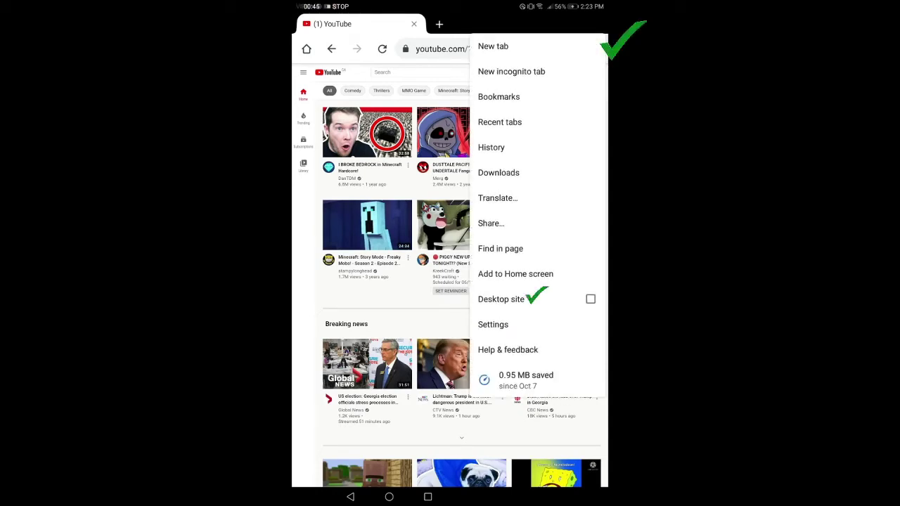
click(501, 298)
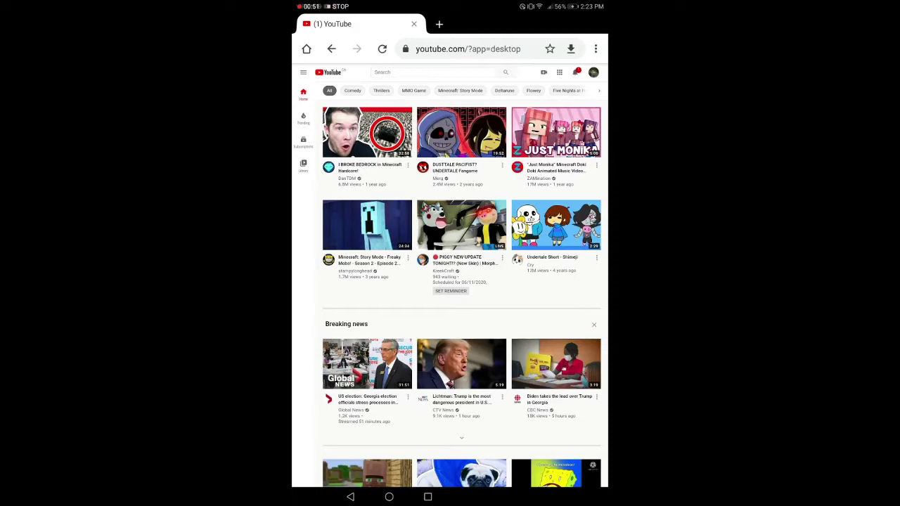
- Start a Go live session from the Create menu, reaching Studio's webcam stream setup
click(544, 72)
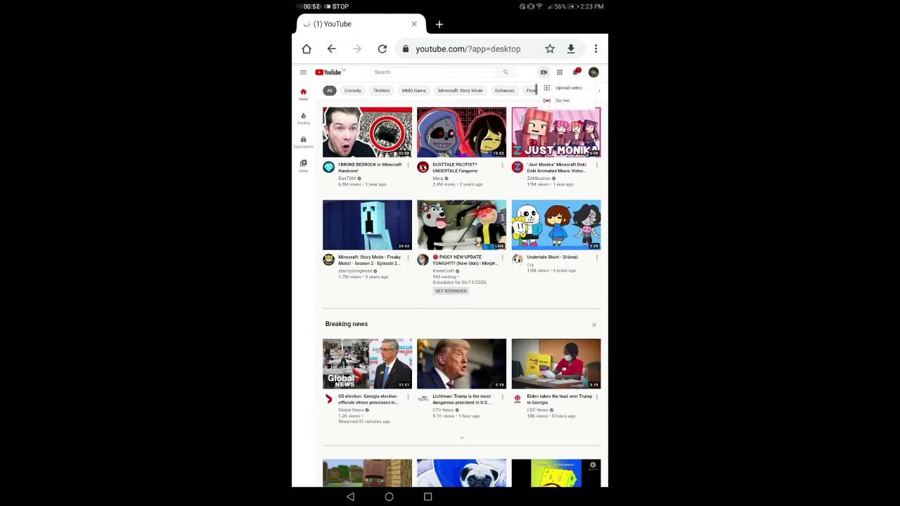
click(568, 87)
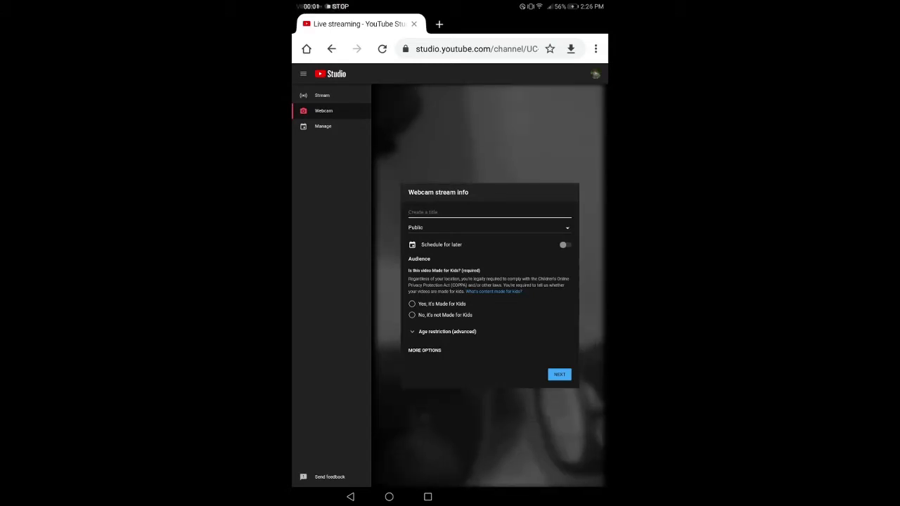
- Title the stream "Direct Live Stream less than 1K subscription"
click(489, 211)
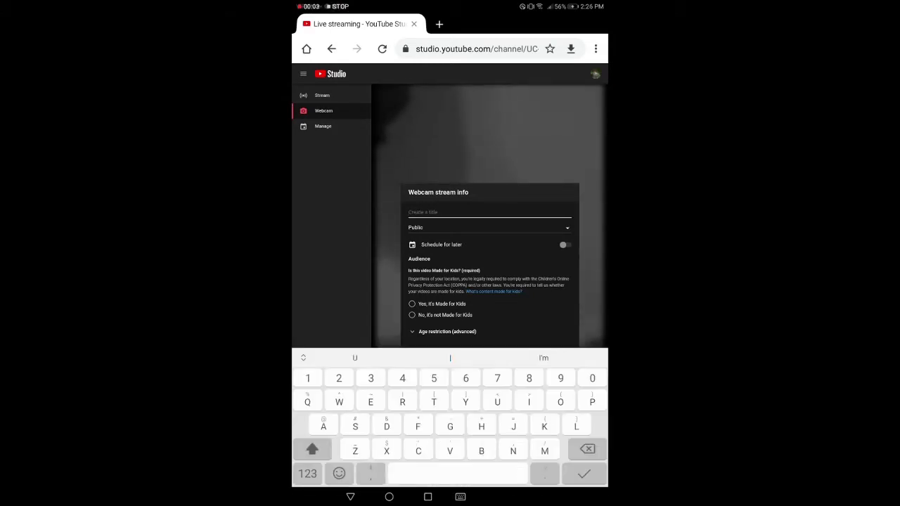
text(t)
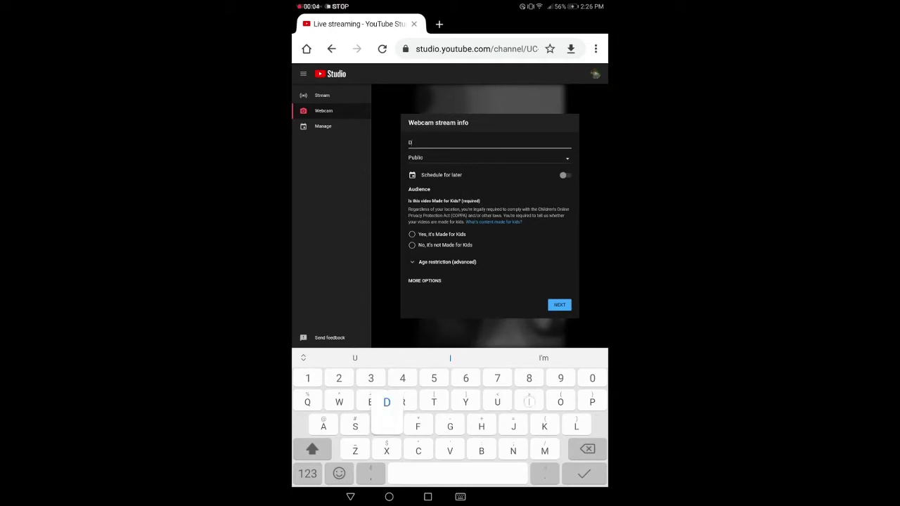
text(Direct Live s)
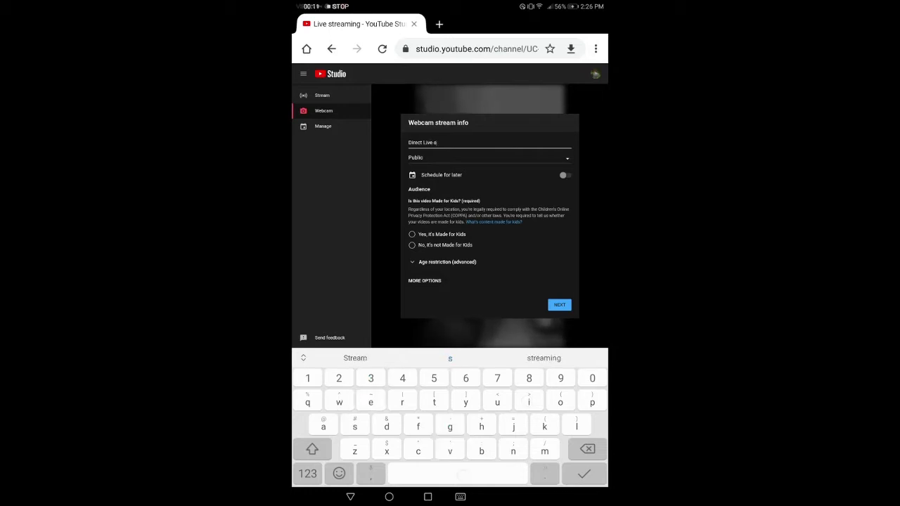
text(tream less than 1K s)
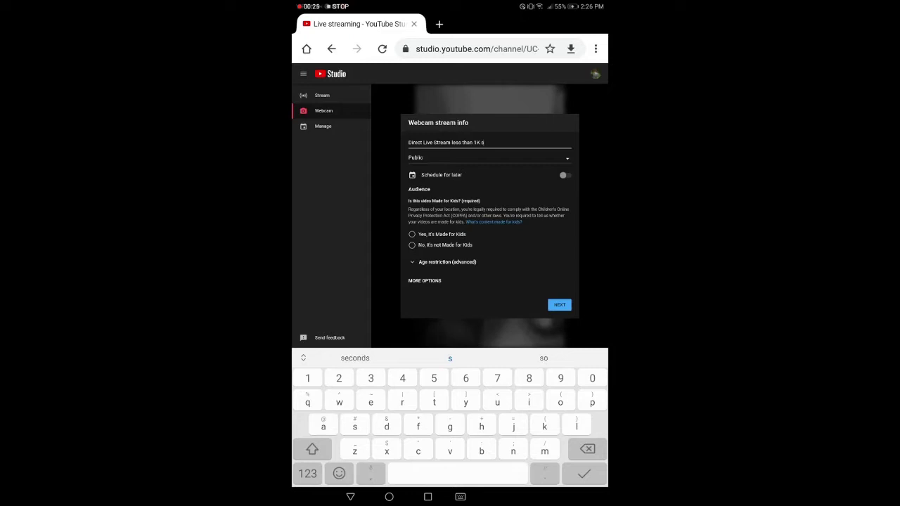
key(r)
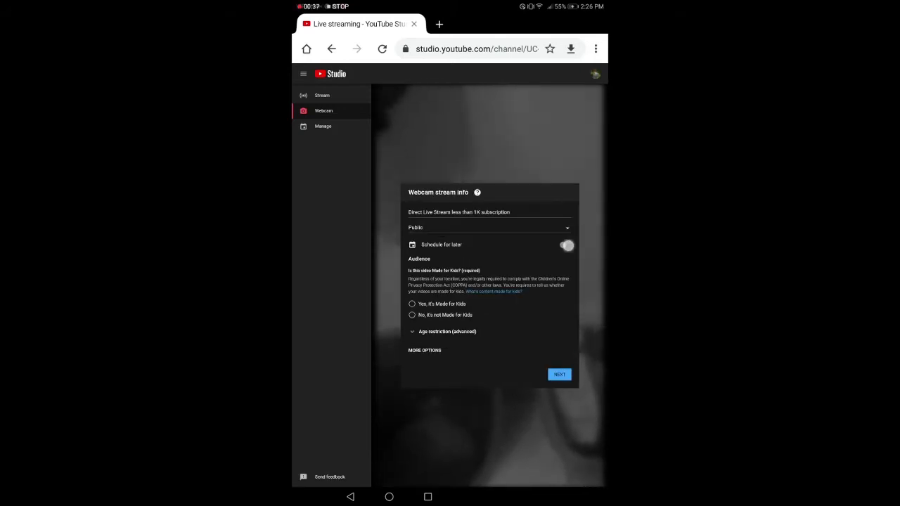
- Schedule the stream for 6 November with a start time, then turn scheduling back off
click(567, 245)
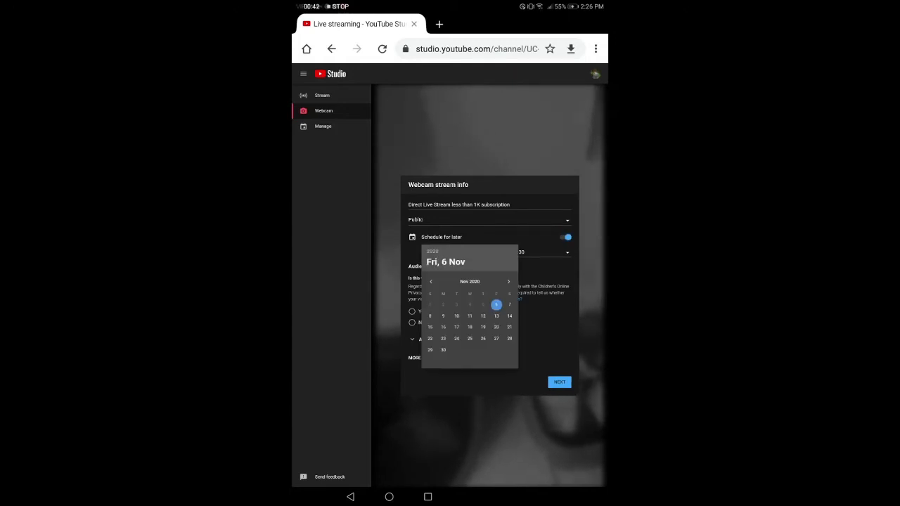
click(495, 303)
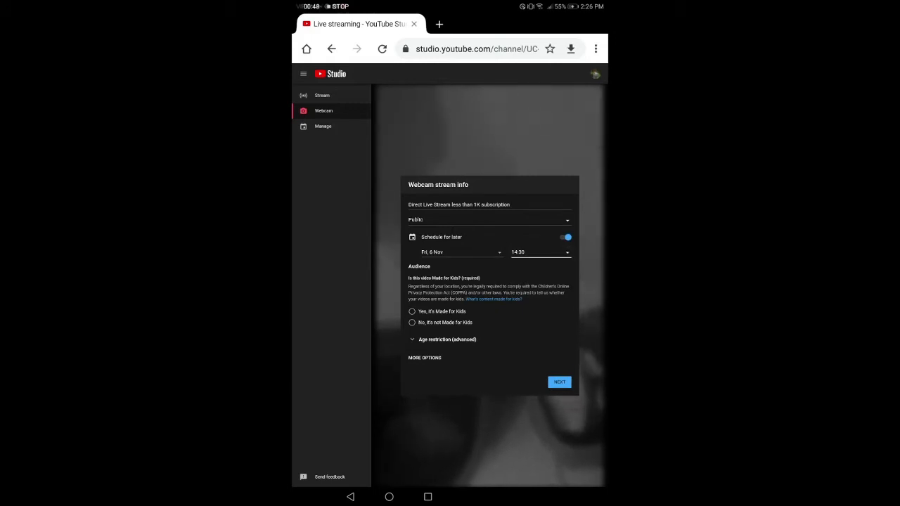
click(540, 252)
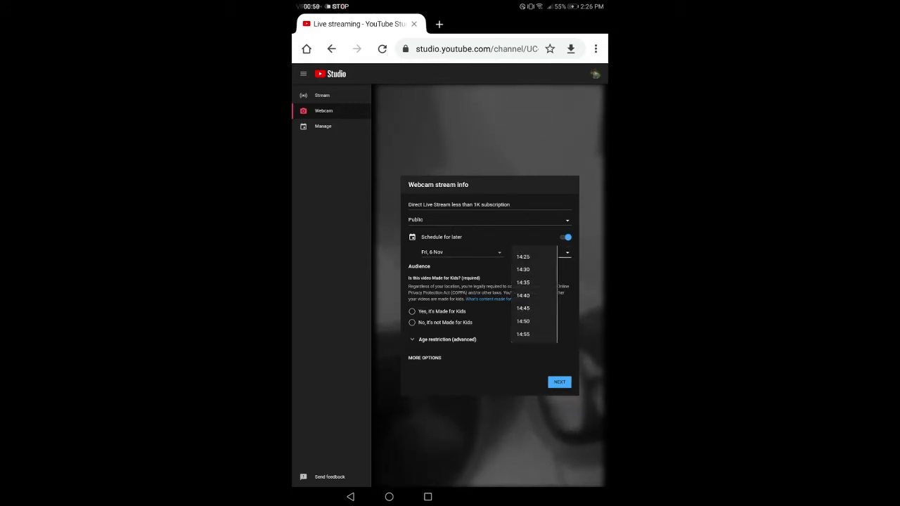
click(523, 270)
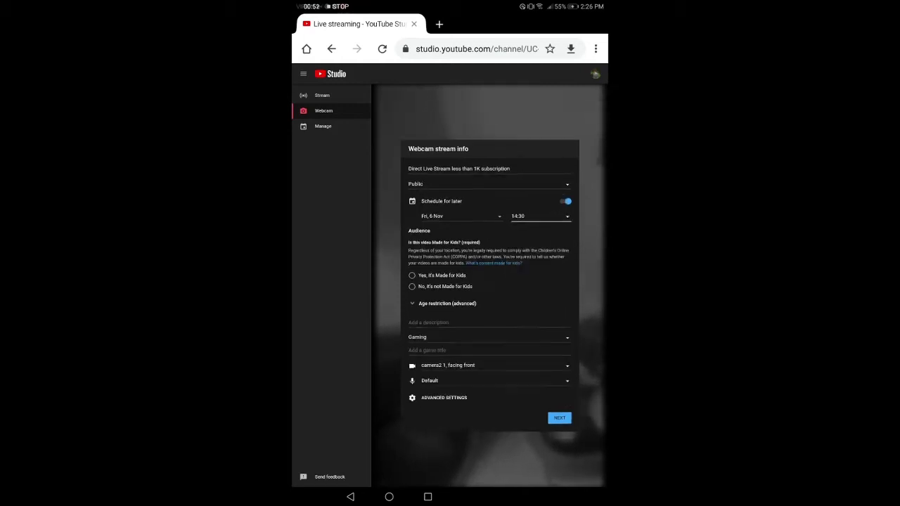
click(566, 201)
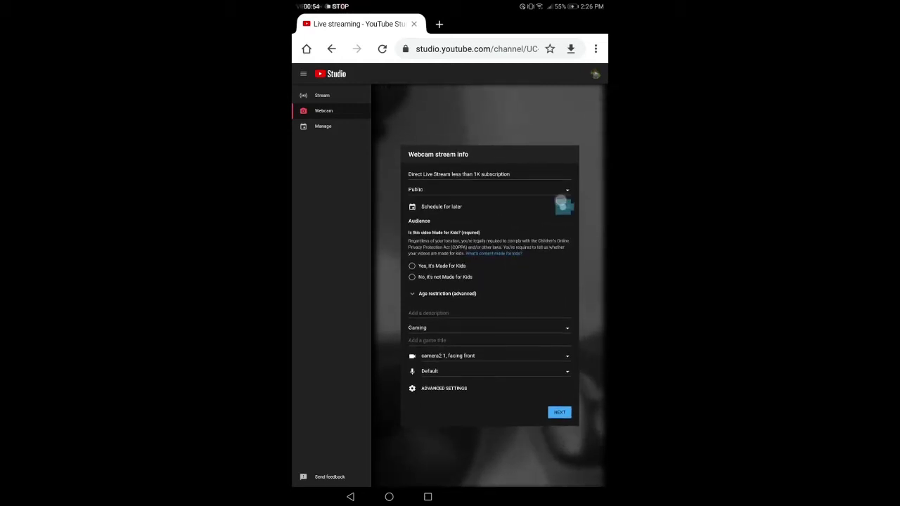
- Mark the stream as not made for kids and list the front and back camera choices
click(488, 188)
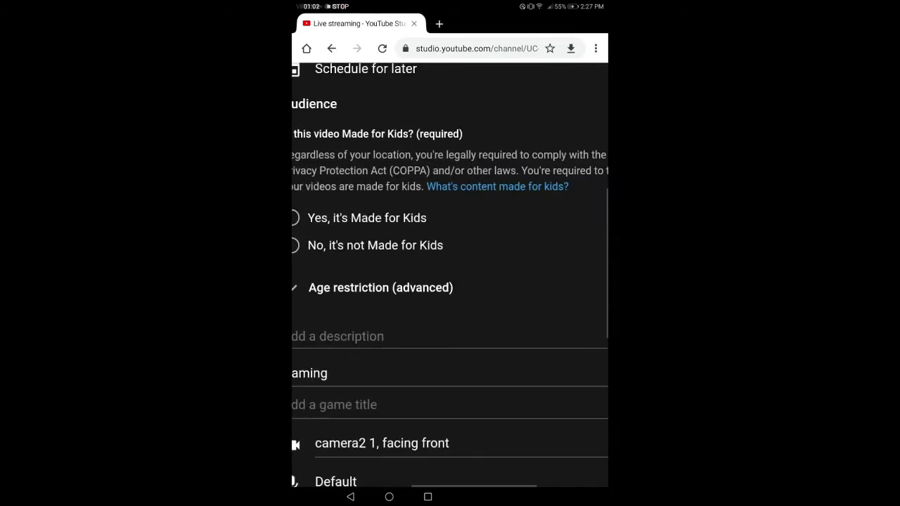
click(421, 263)
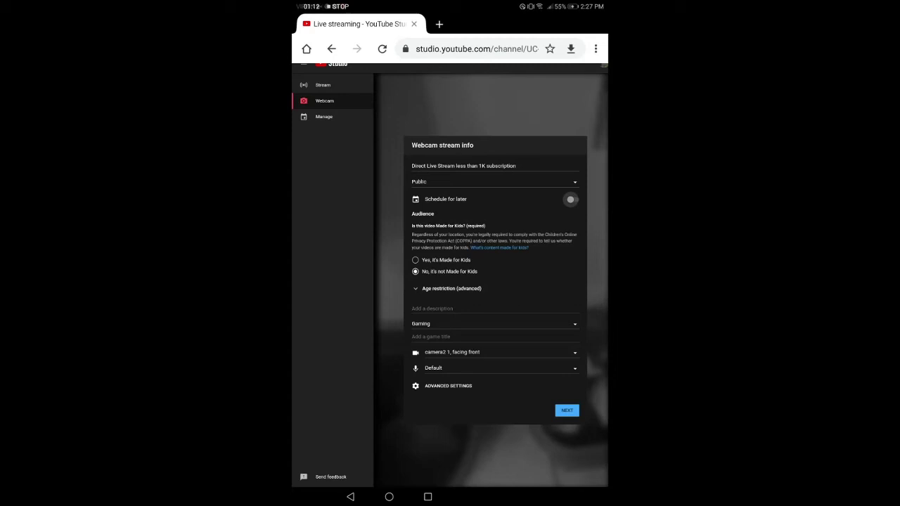
click(495, 352)
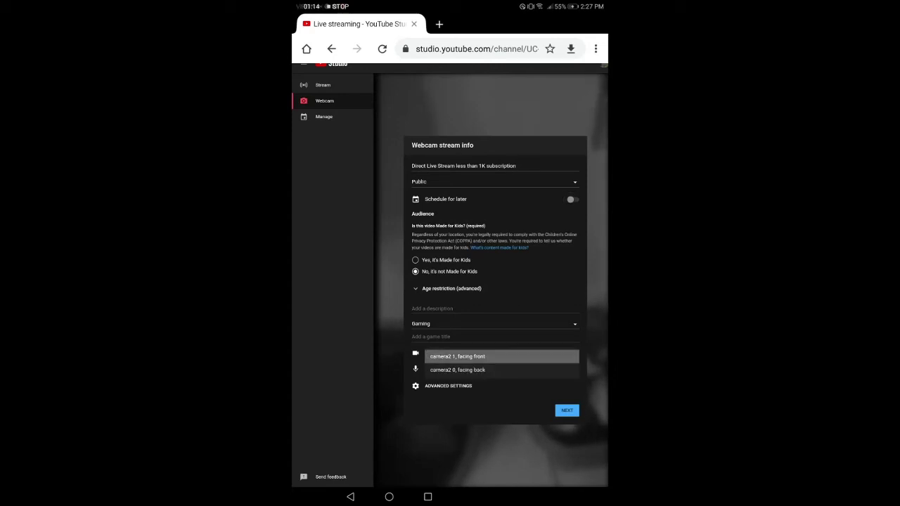